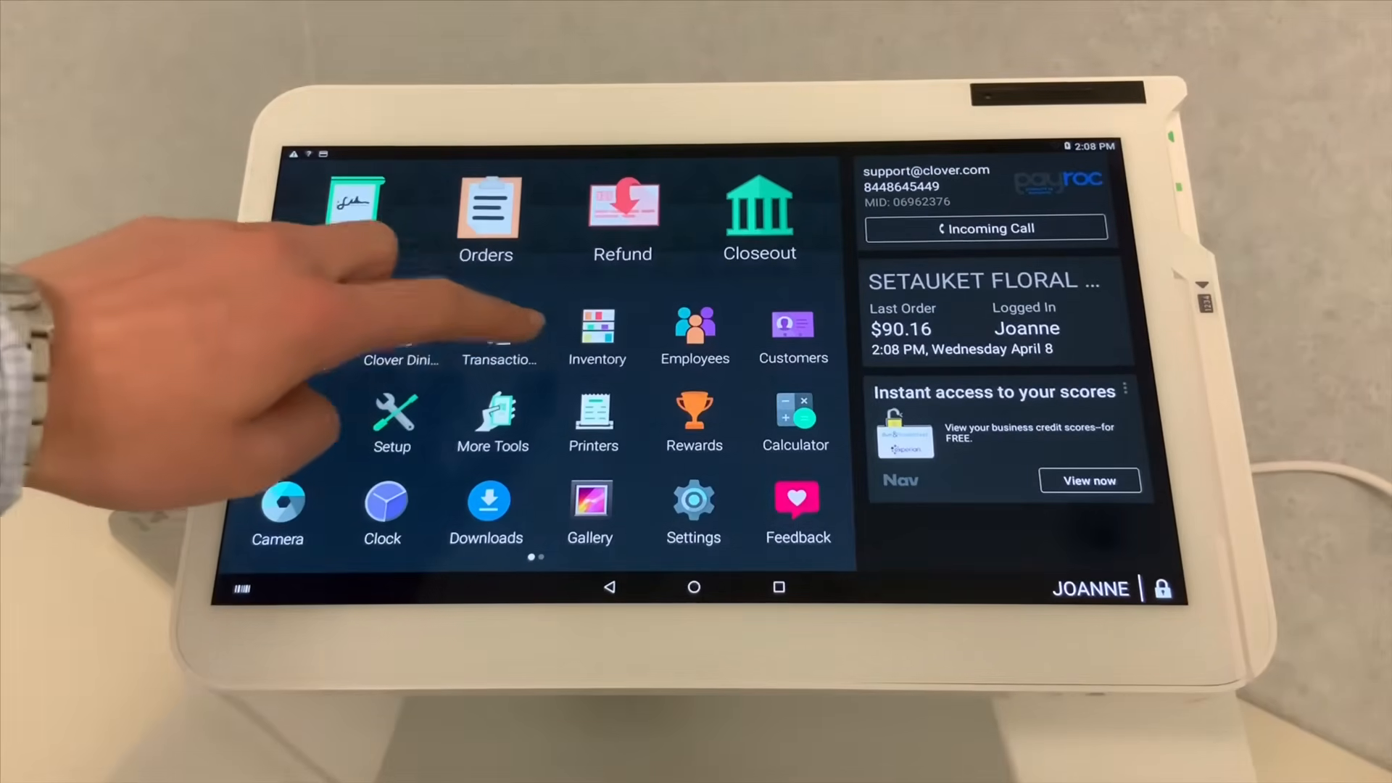
Open the Inventory app from the home screen to view the items list
click(597, 326)
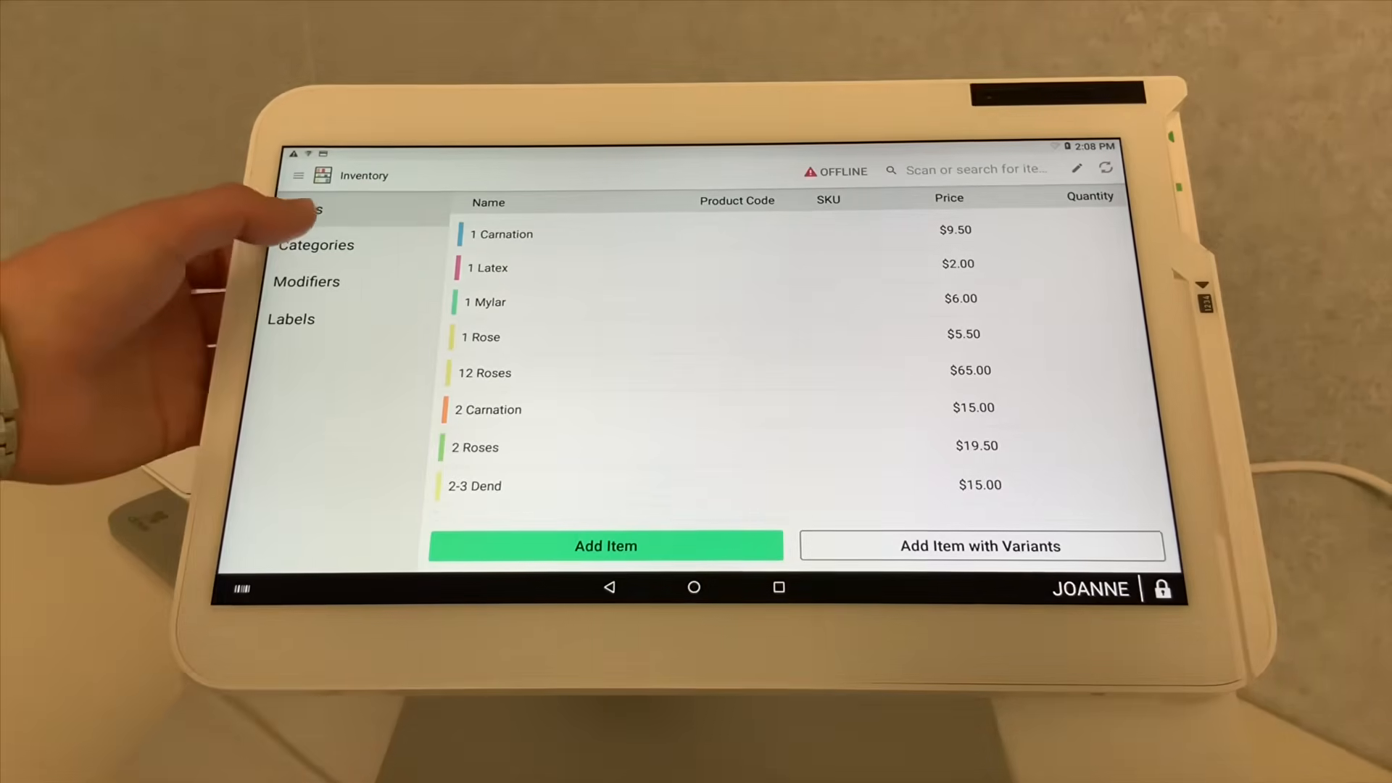
Show the inventory Categories list, scrolled down to Steaks and Pizza
click(316, 245)
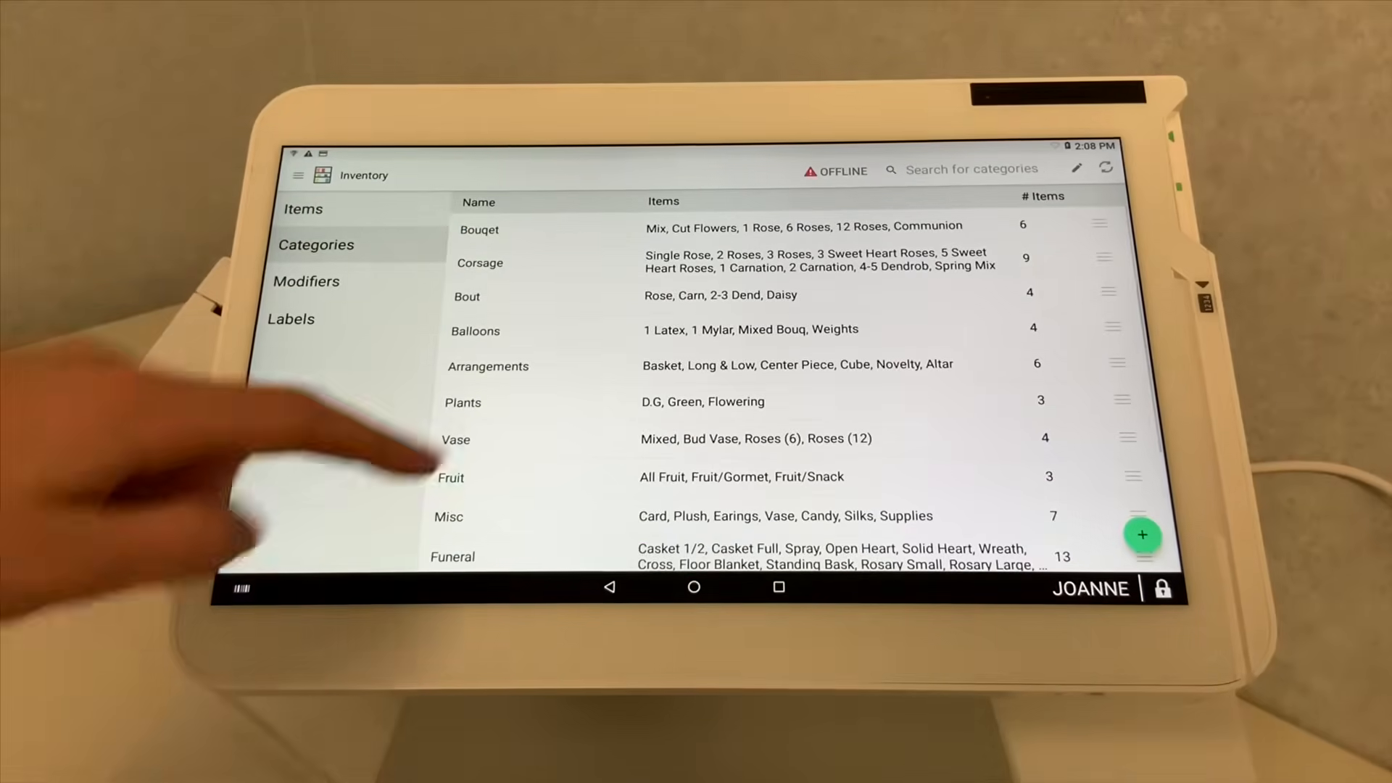
scroll(down, 3)
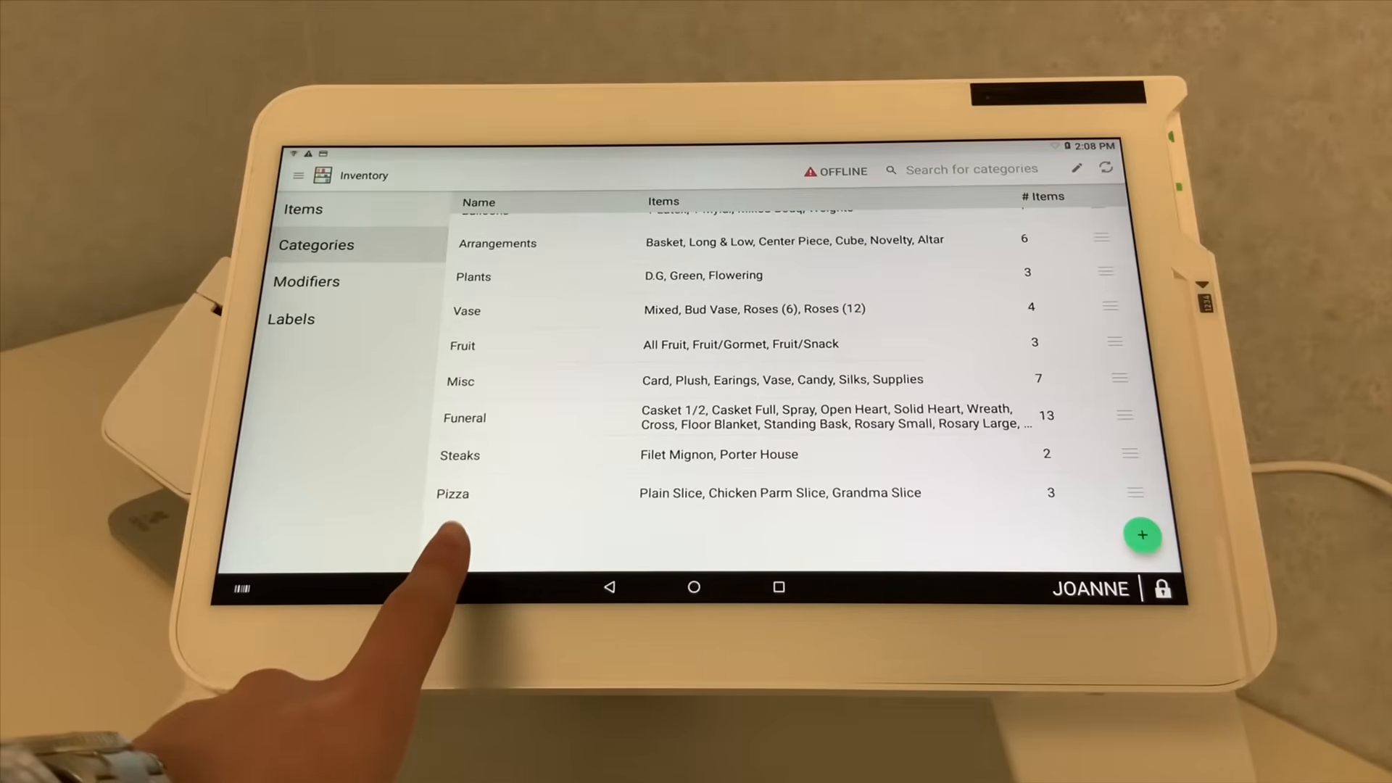
mouse_move(452, 551)
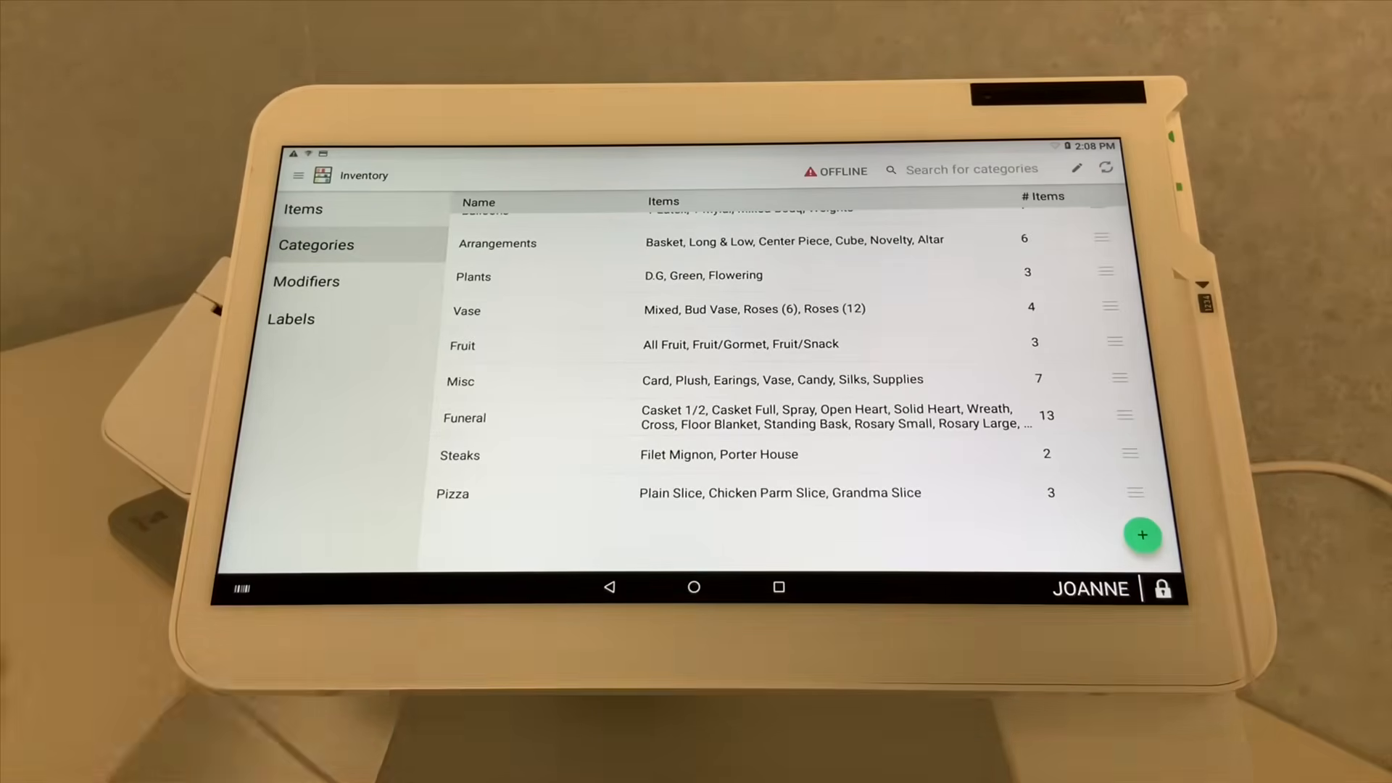
Show the Modifier groups: Sides, add 10 and Temp
click(306, 280)
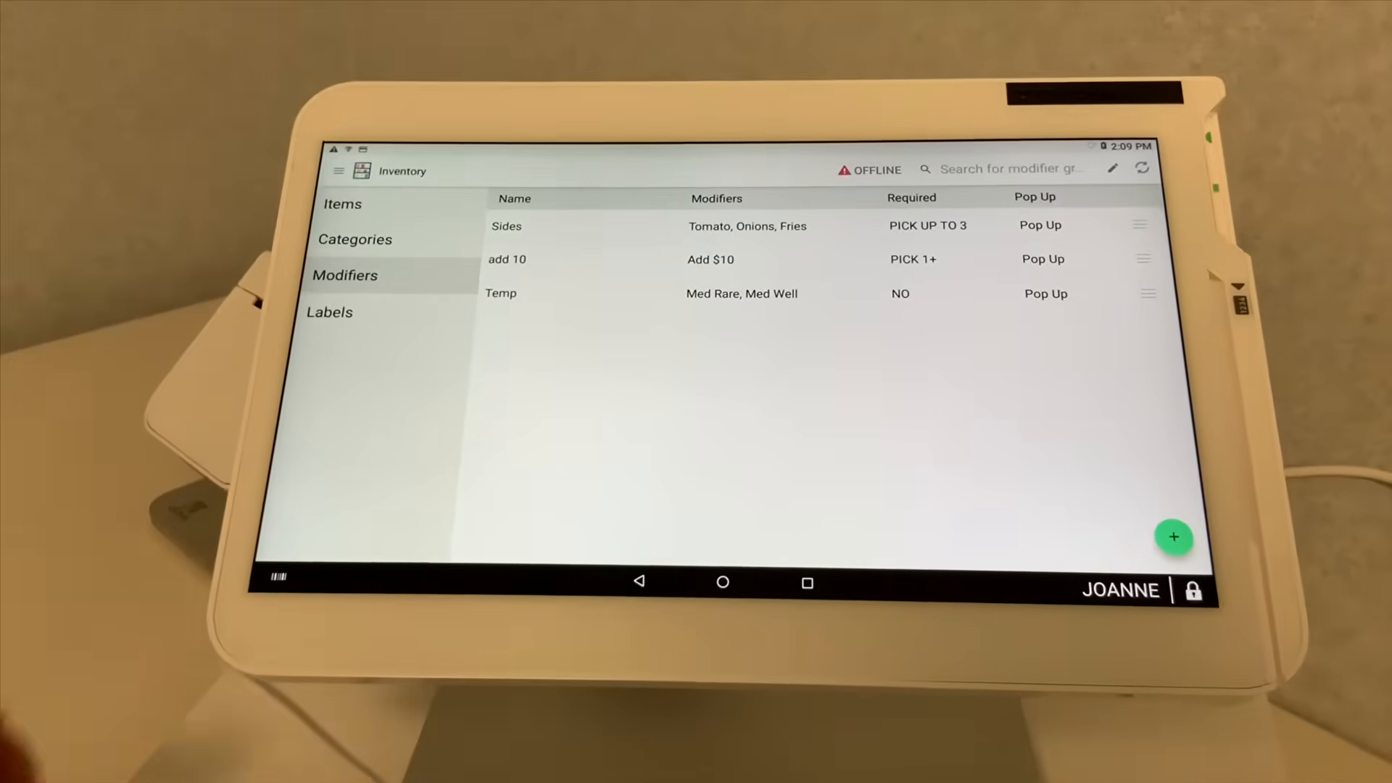
Show the inventory Labels section, currently empty
click(330, 312)
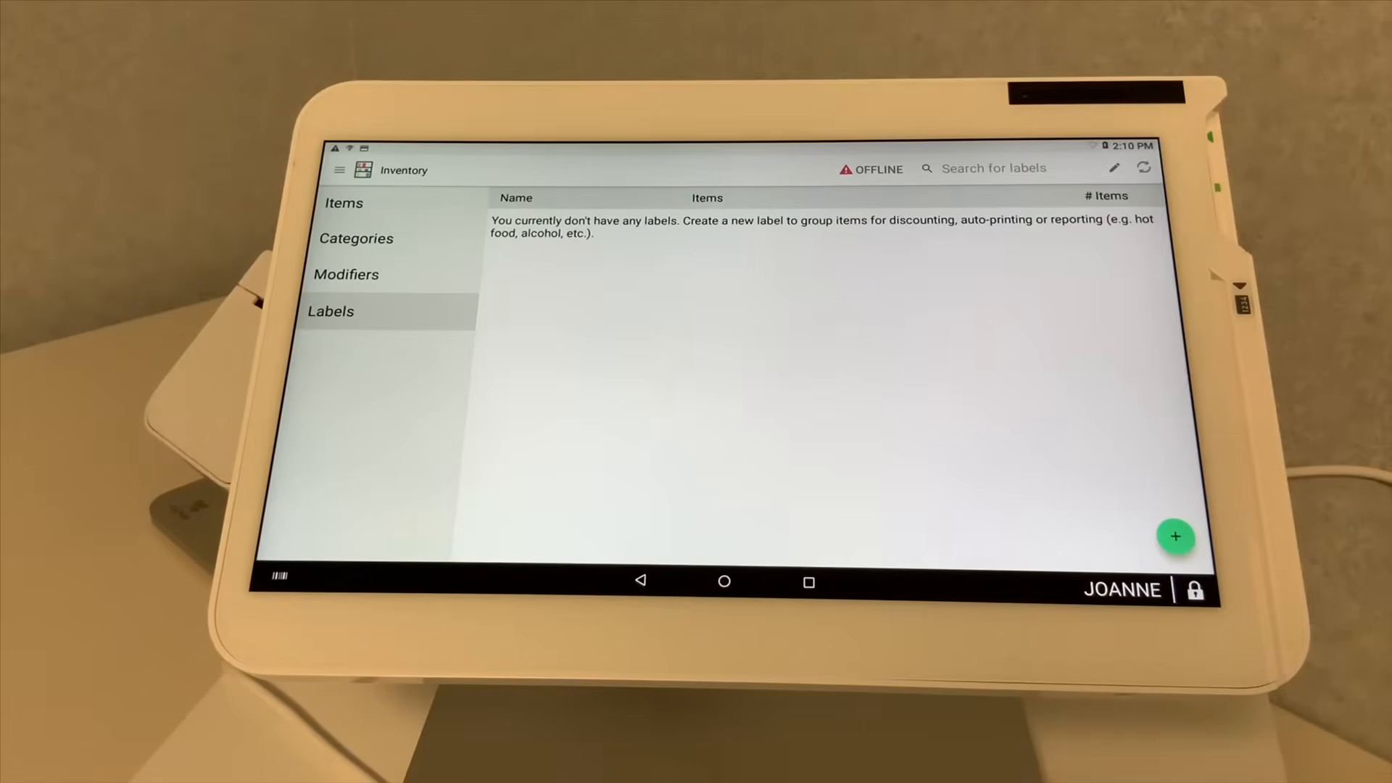
From the Items list, open Filet Mignon's edit form ($50.00, Steaks, Temp modifier)
click(345, 203)
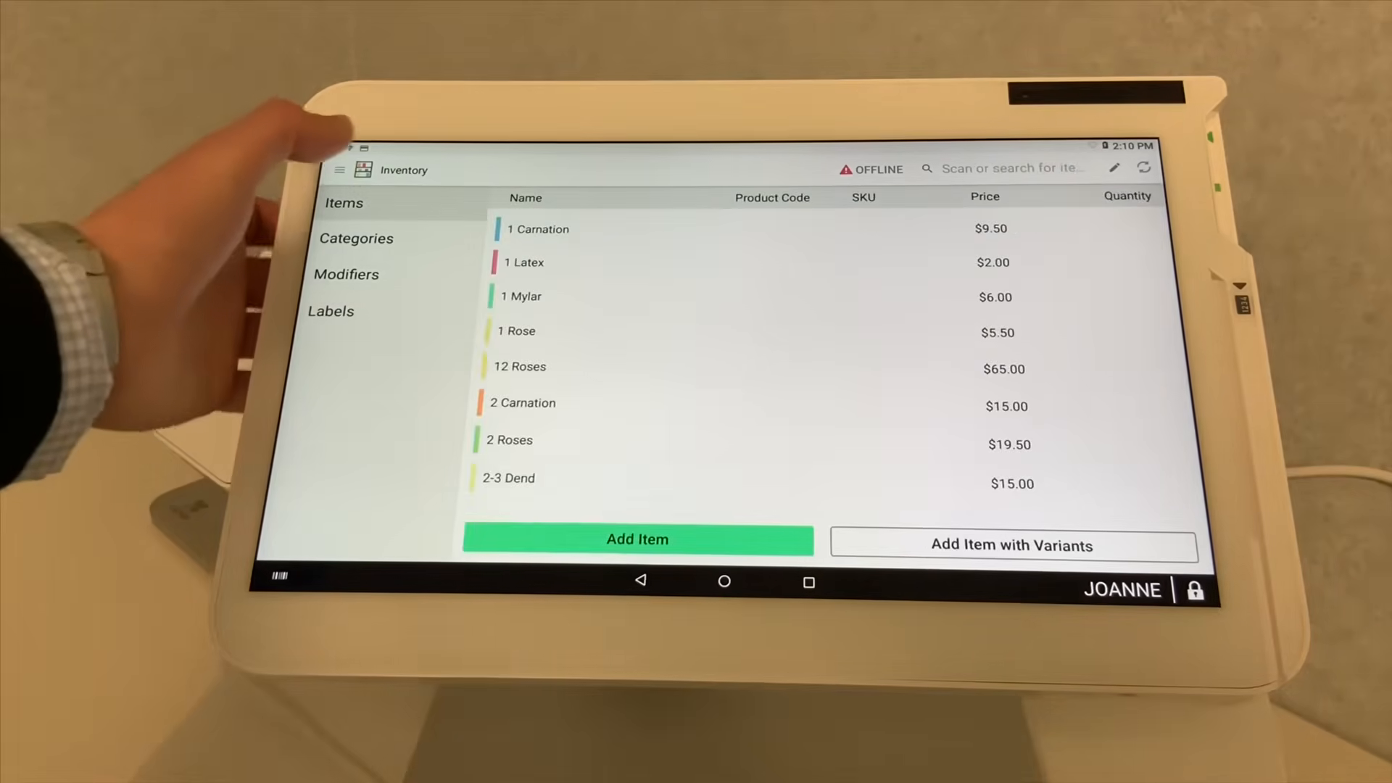
scroll(down, 3)
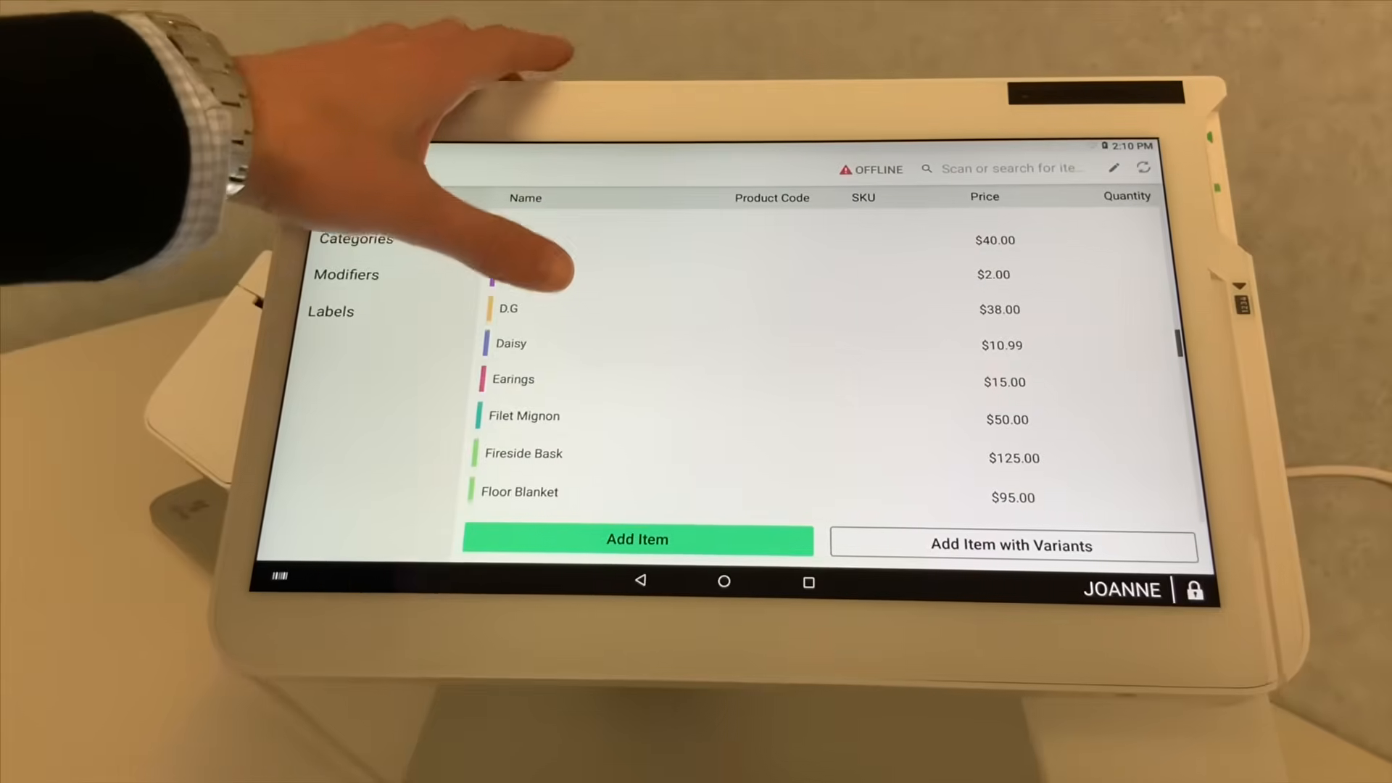
click(524, 416)
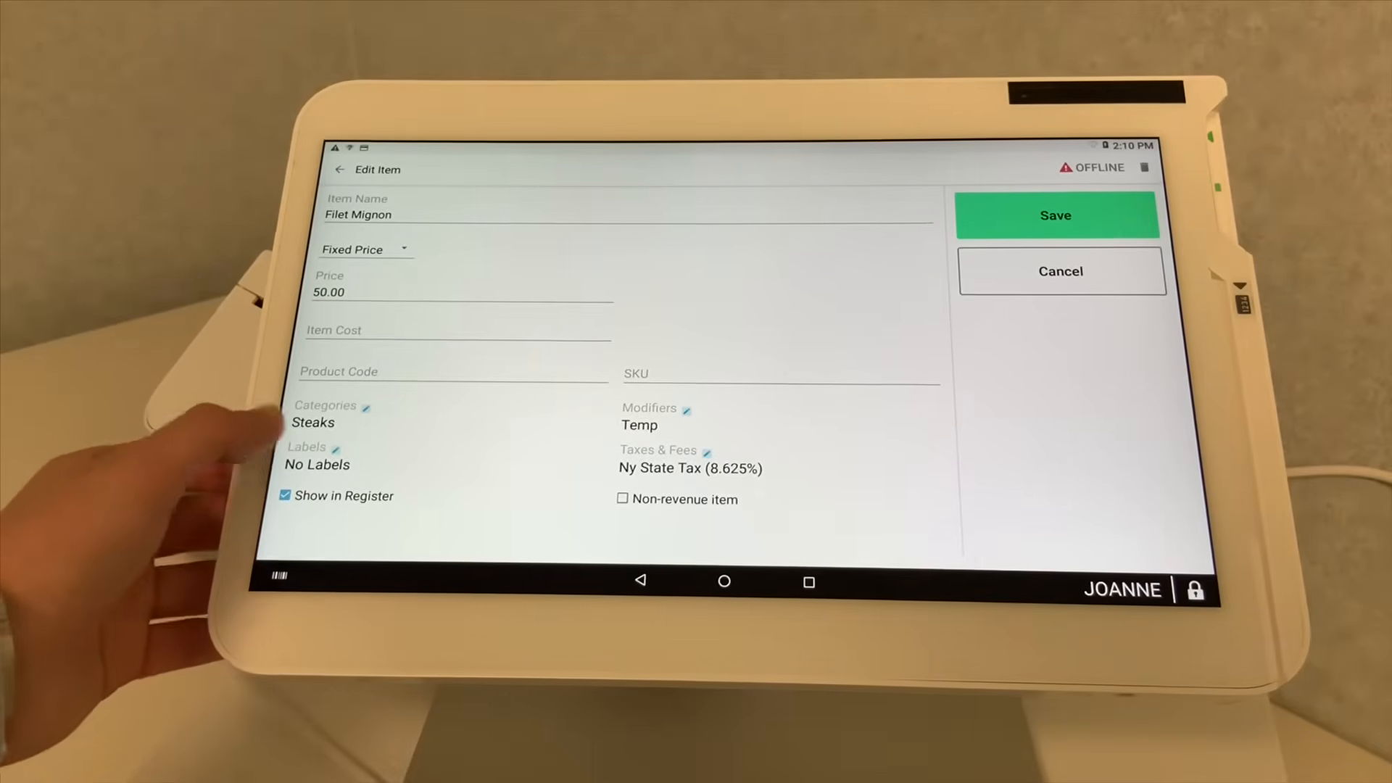
Leave the Filet Mignon edit form and return to the Items list
click(335, 448)
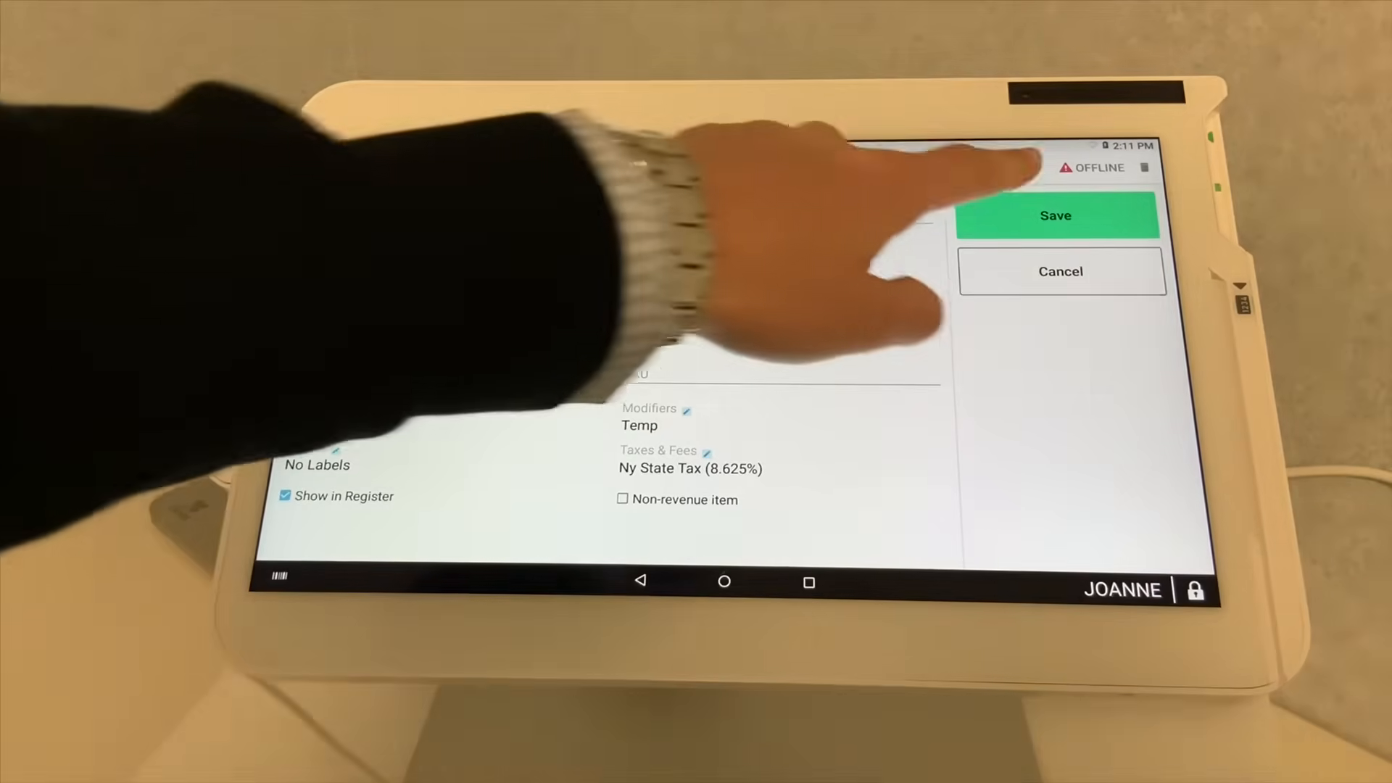
click(1055, 216)
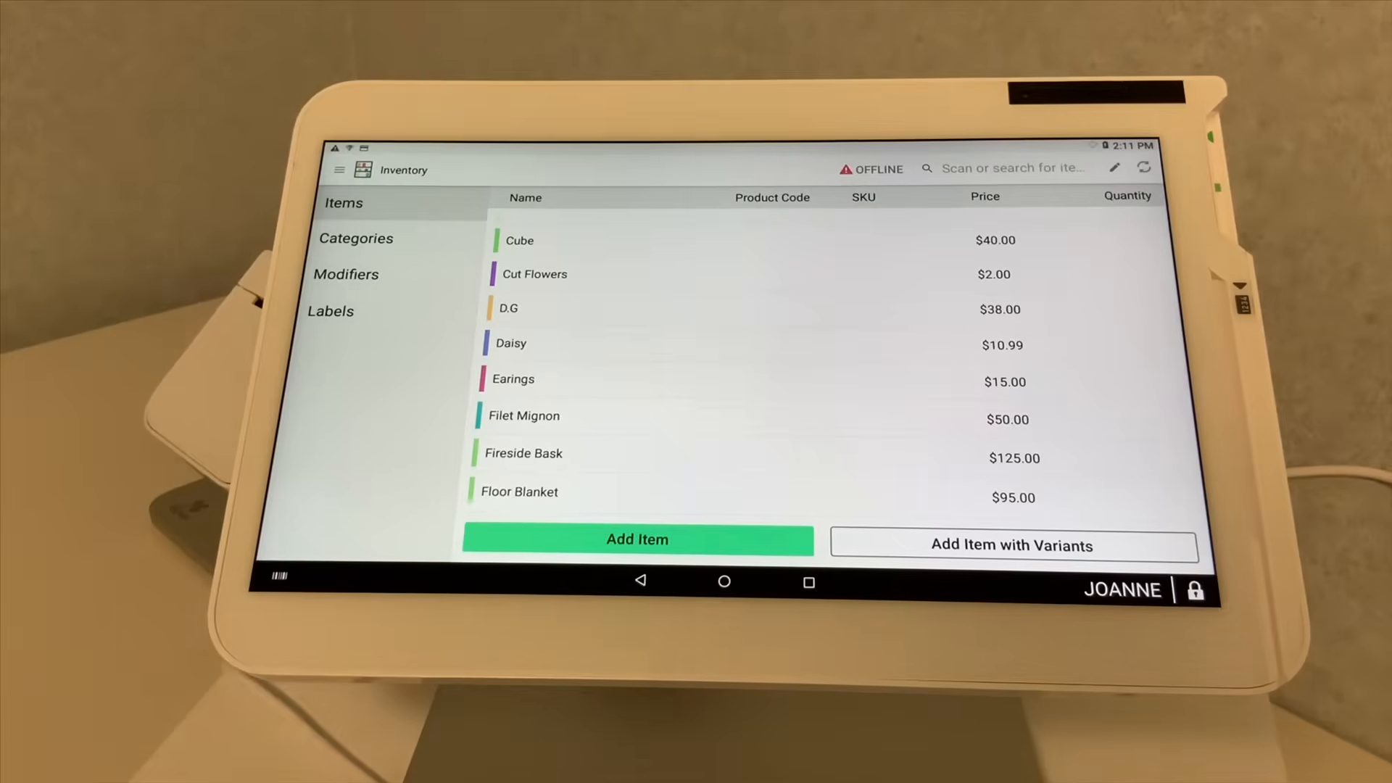
Create a new category named Burgers and confirm it
click(356, 238)
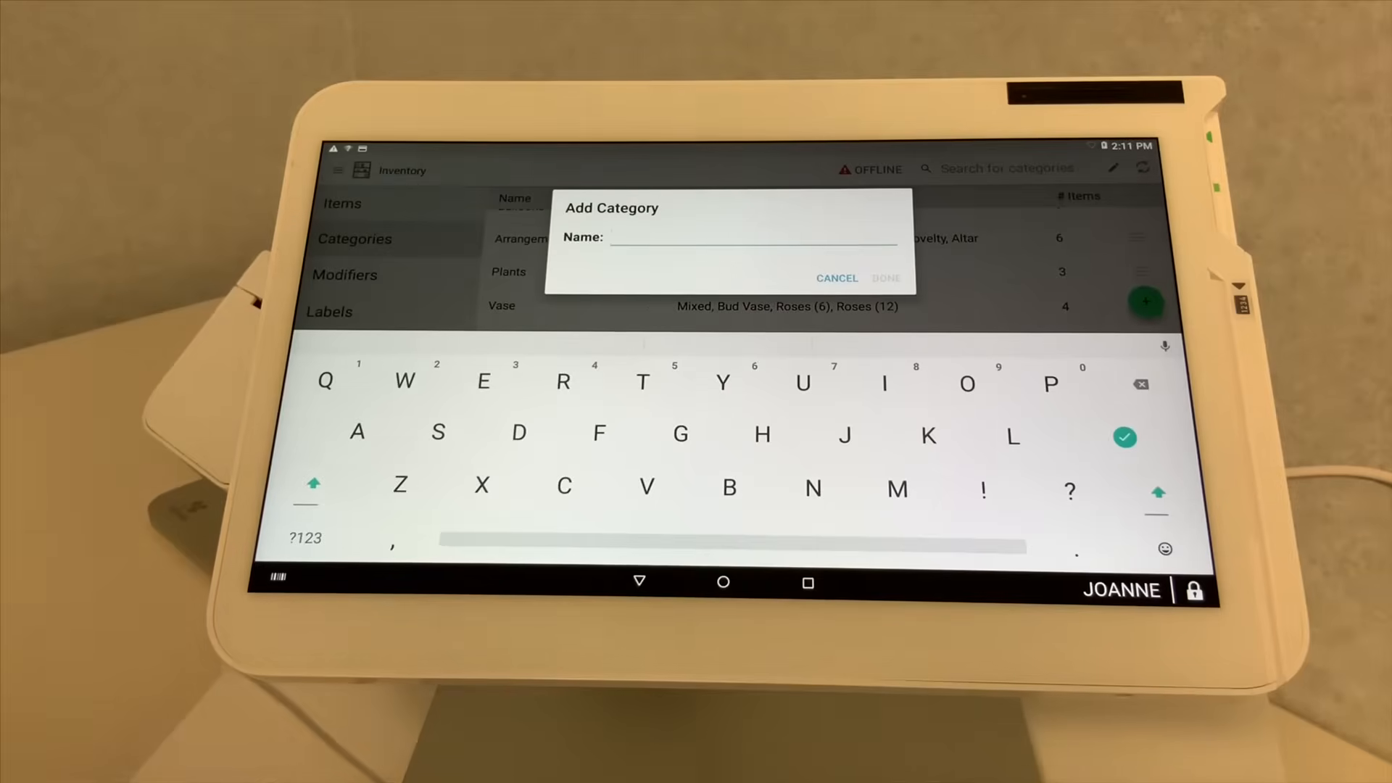
text(Burg)
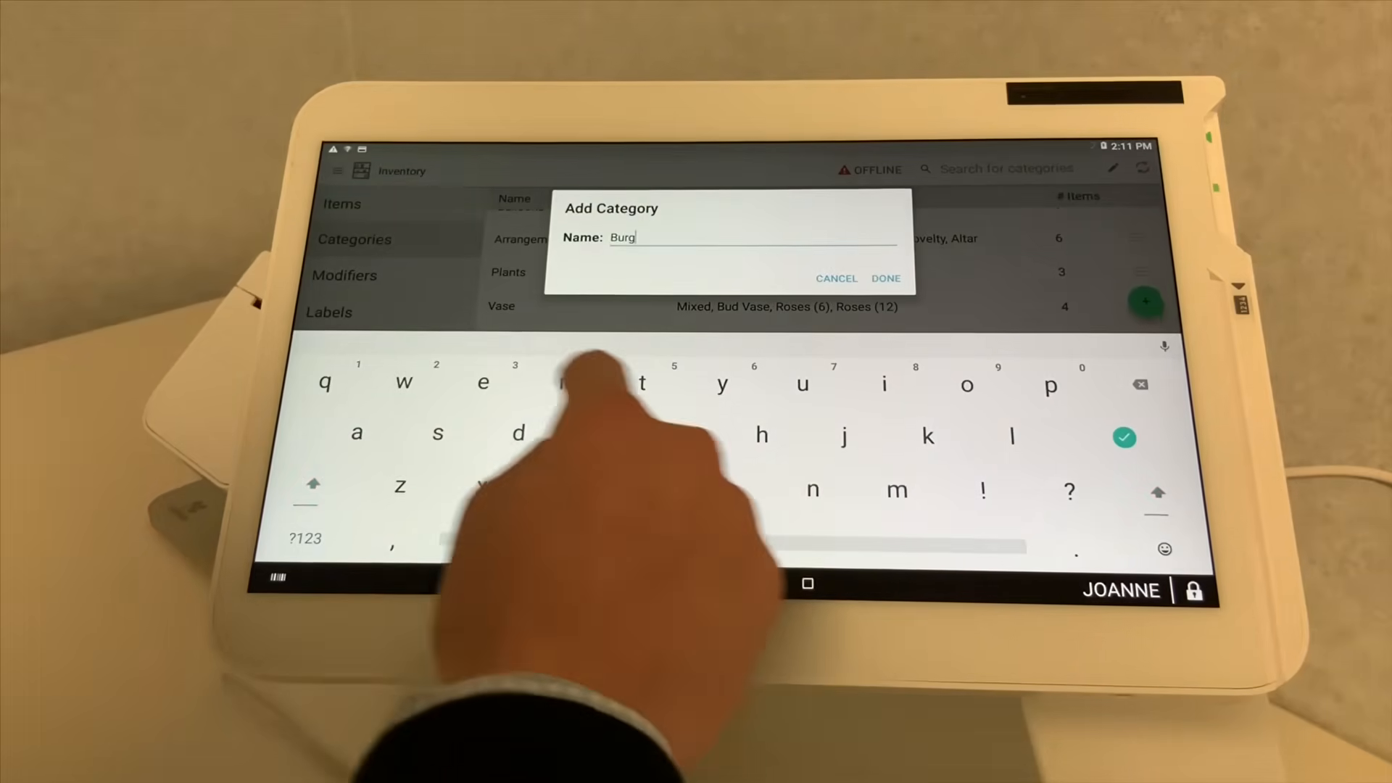
text(ers)
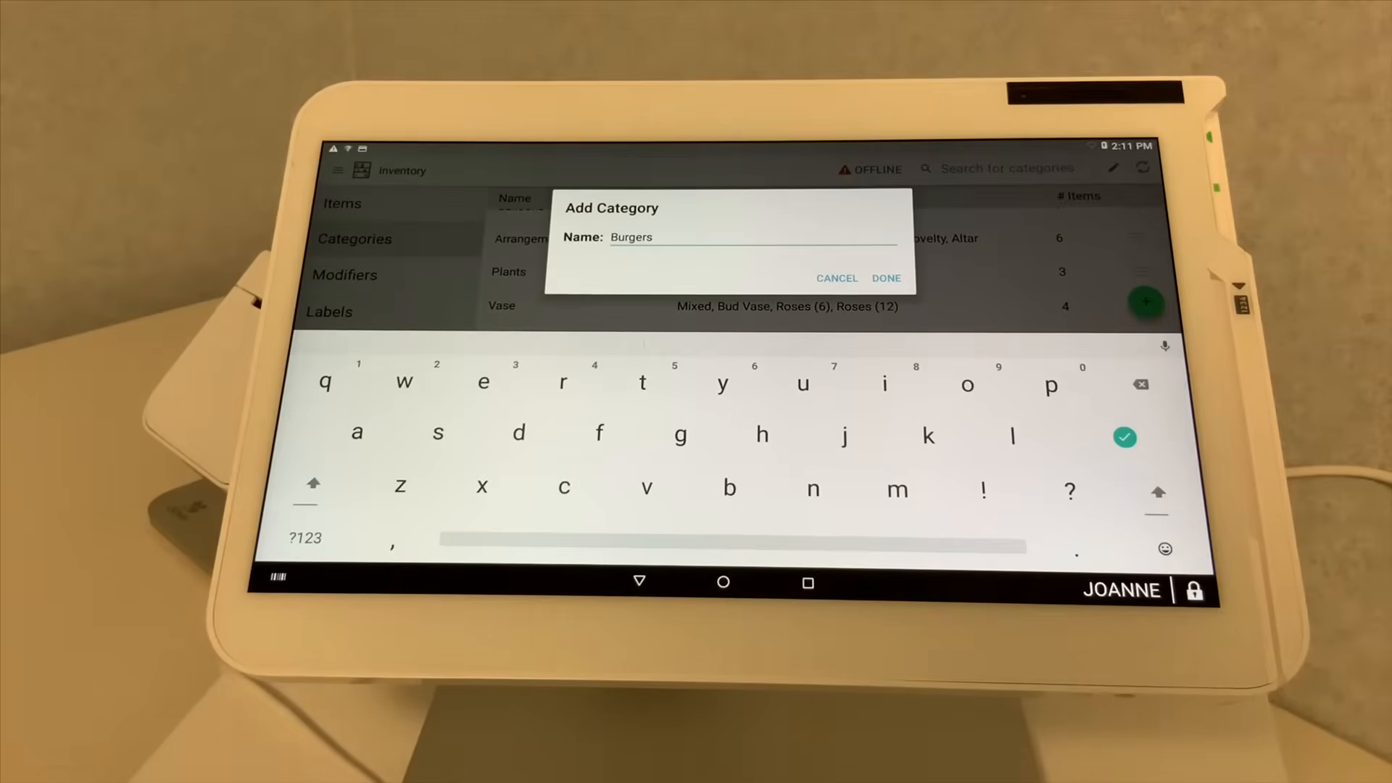
click(885, 278)
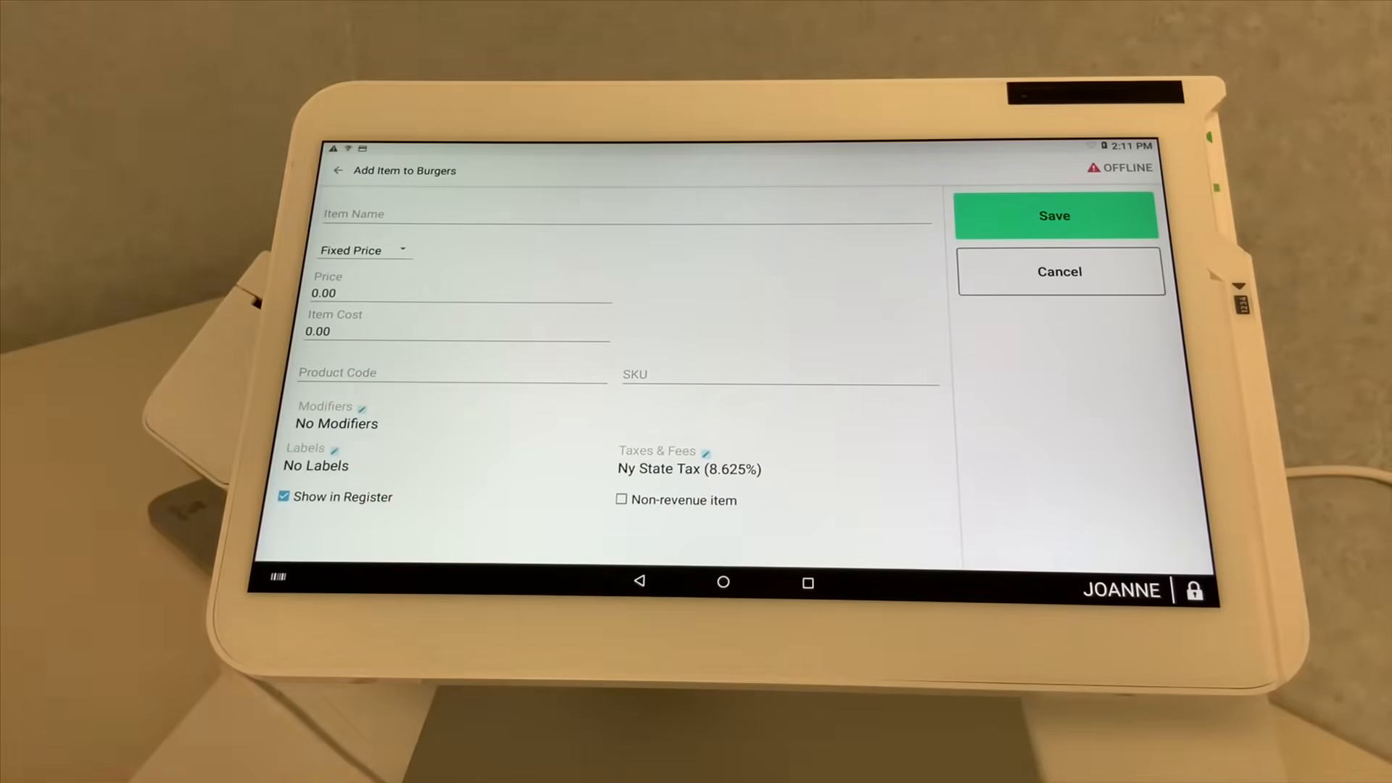
Name the new Burgers item Cheeseburger
click(622, 214)
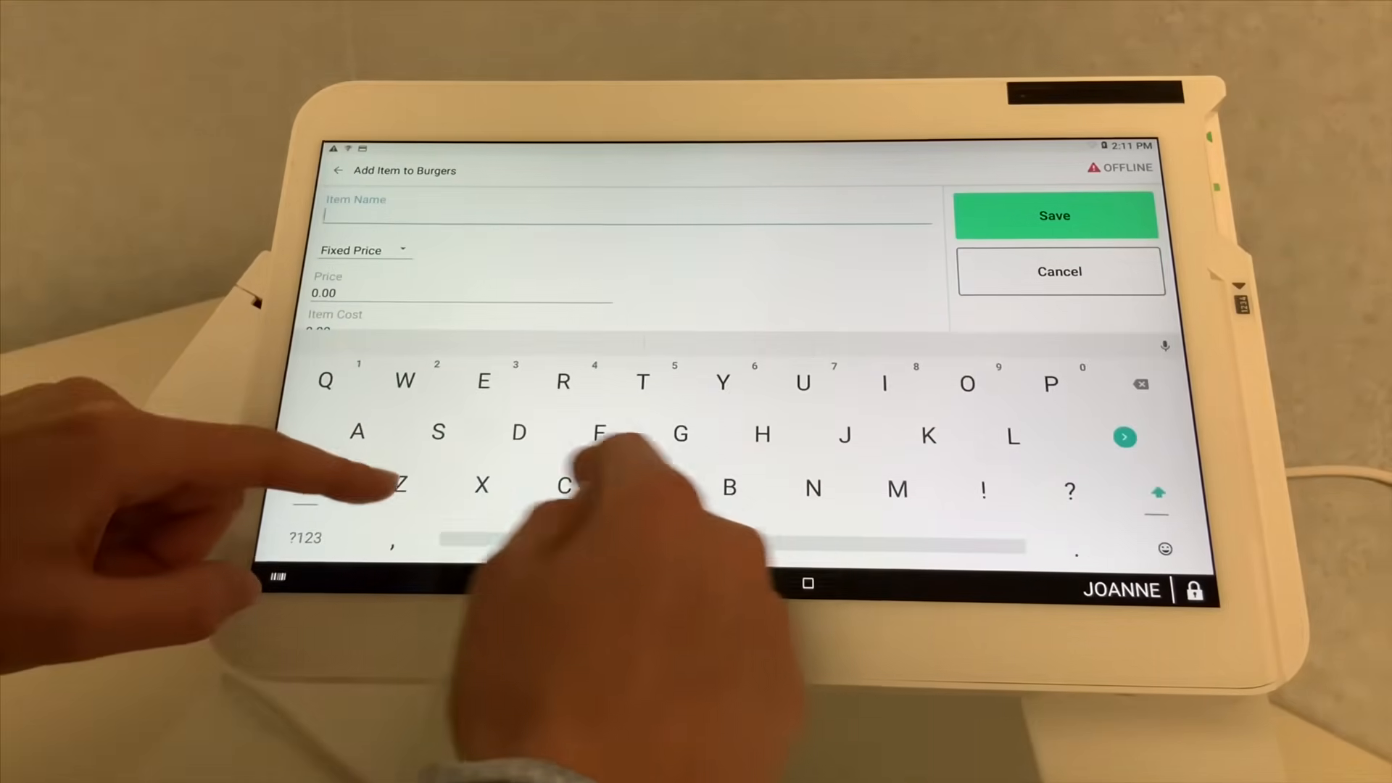
text(Chee)
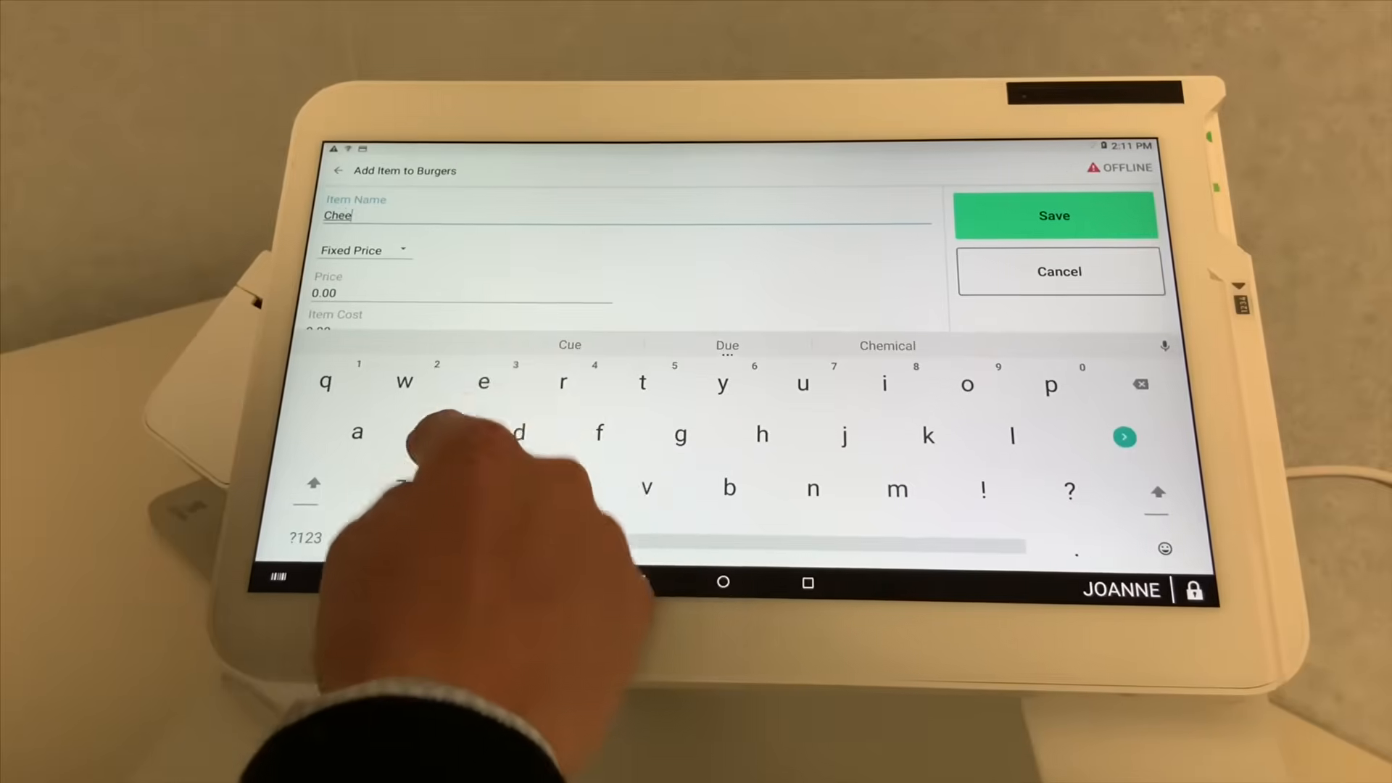
text(seburg)
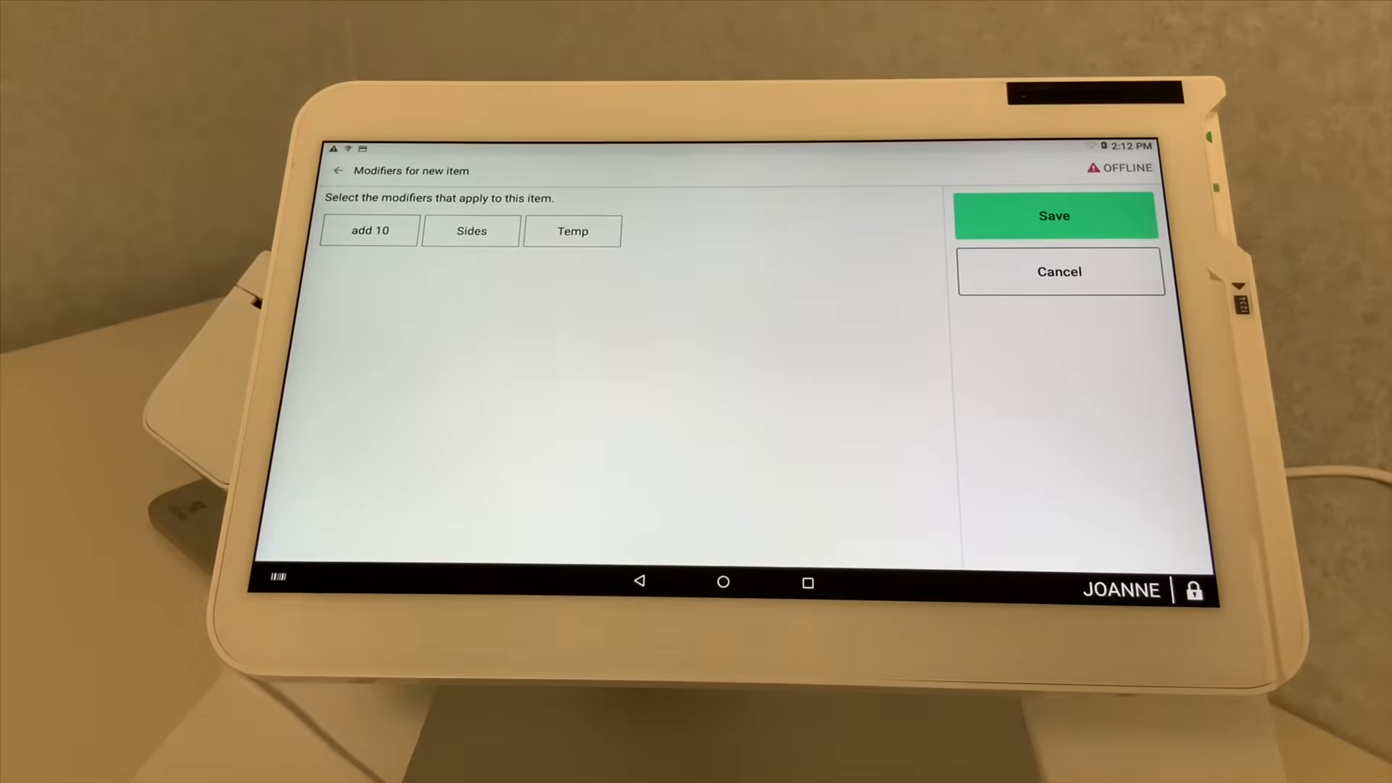
Apply the Sides and Temp modifier groups and save the Cheeseburger item
click(470, 231)
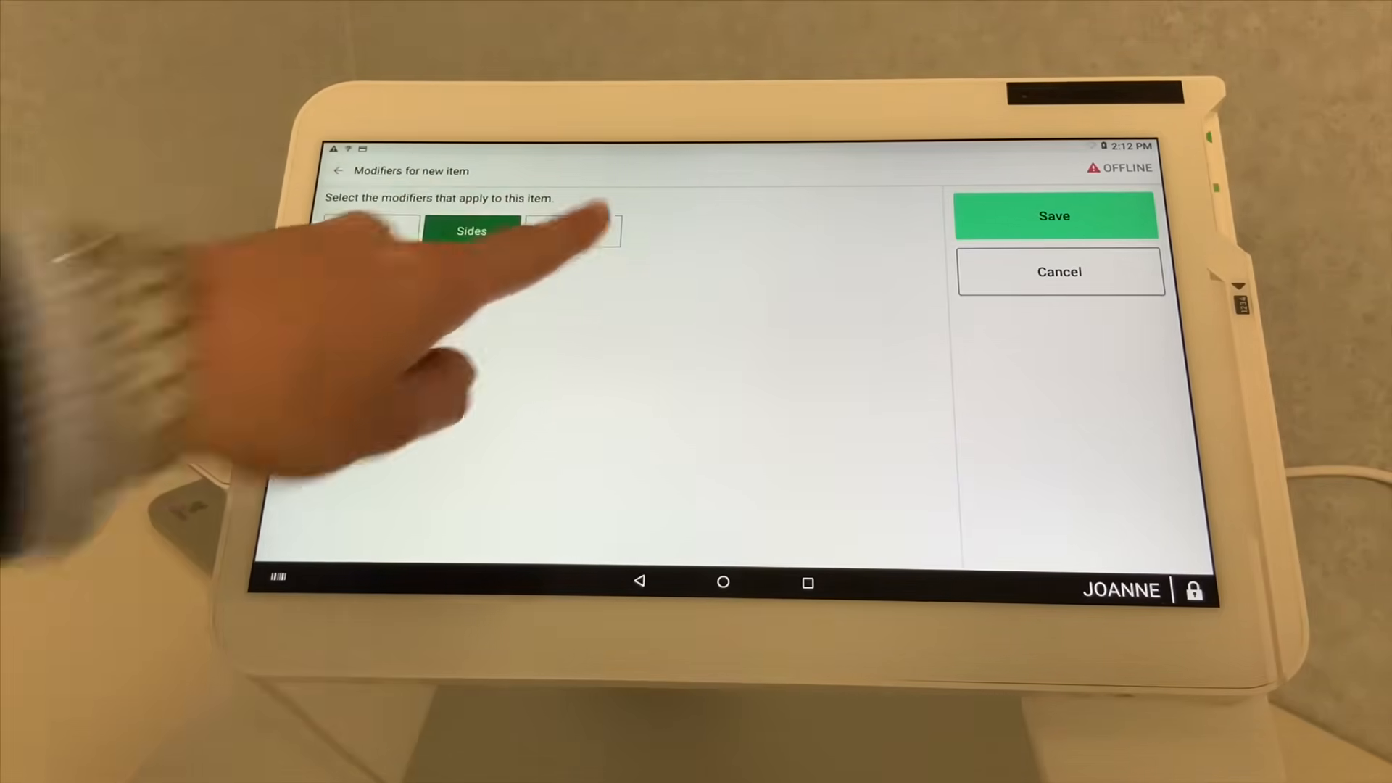
click(571, 231)
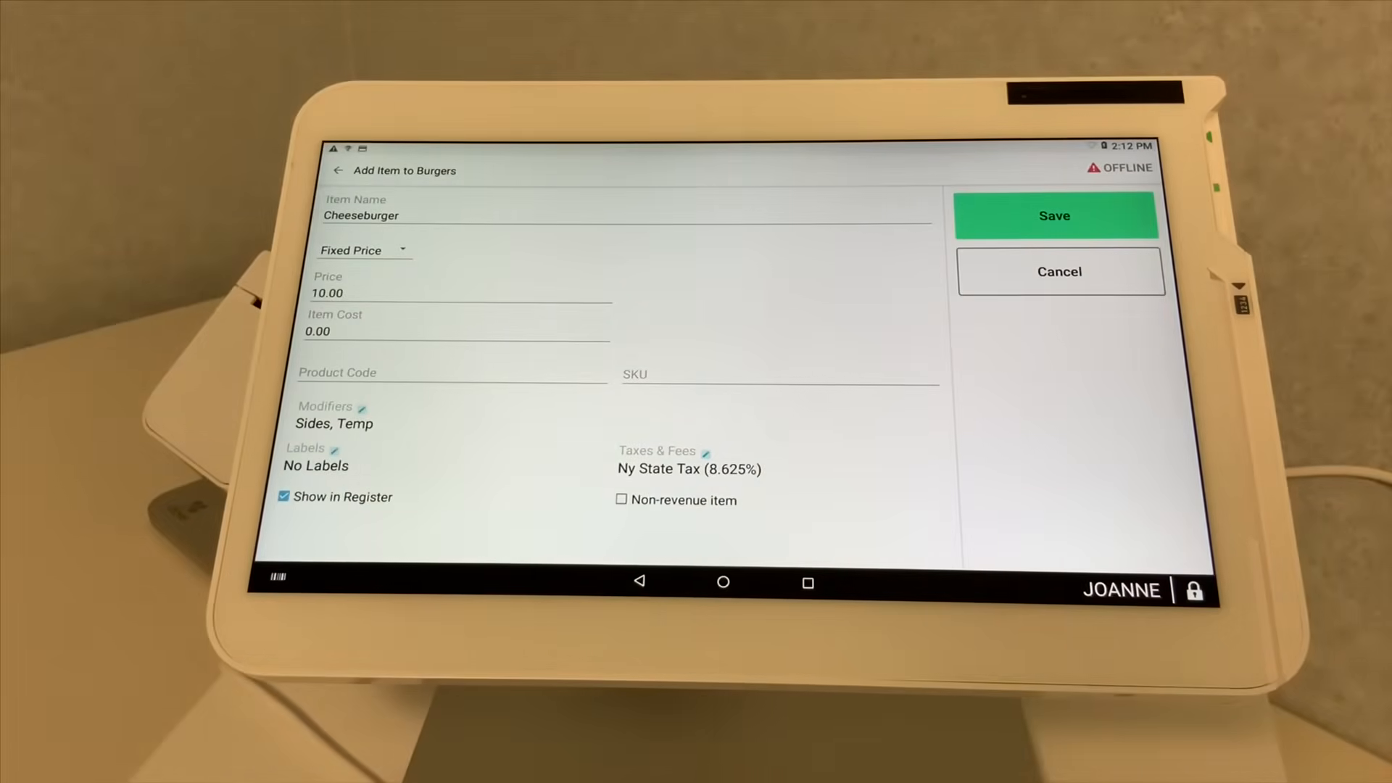
click(1054, 214)
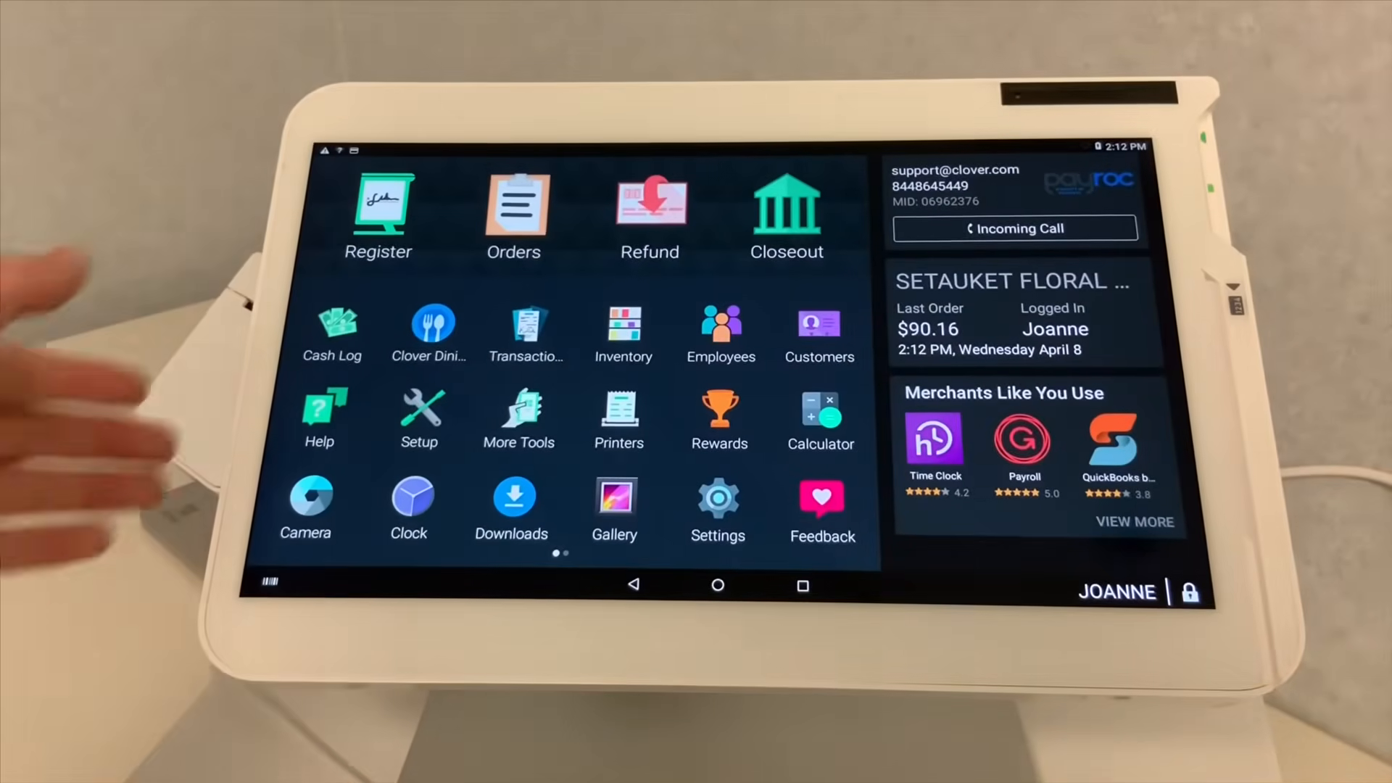
In Register, add a Cheeseburger from the Burgers category to the current order
click(379, 196)
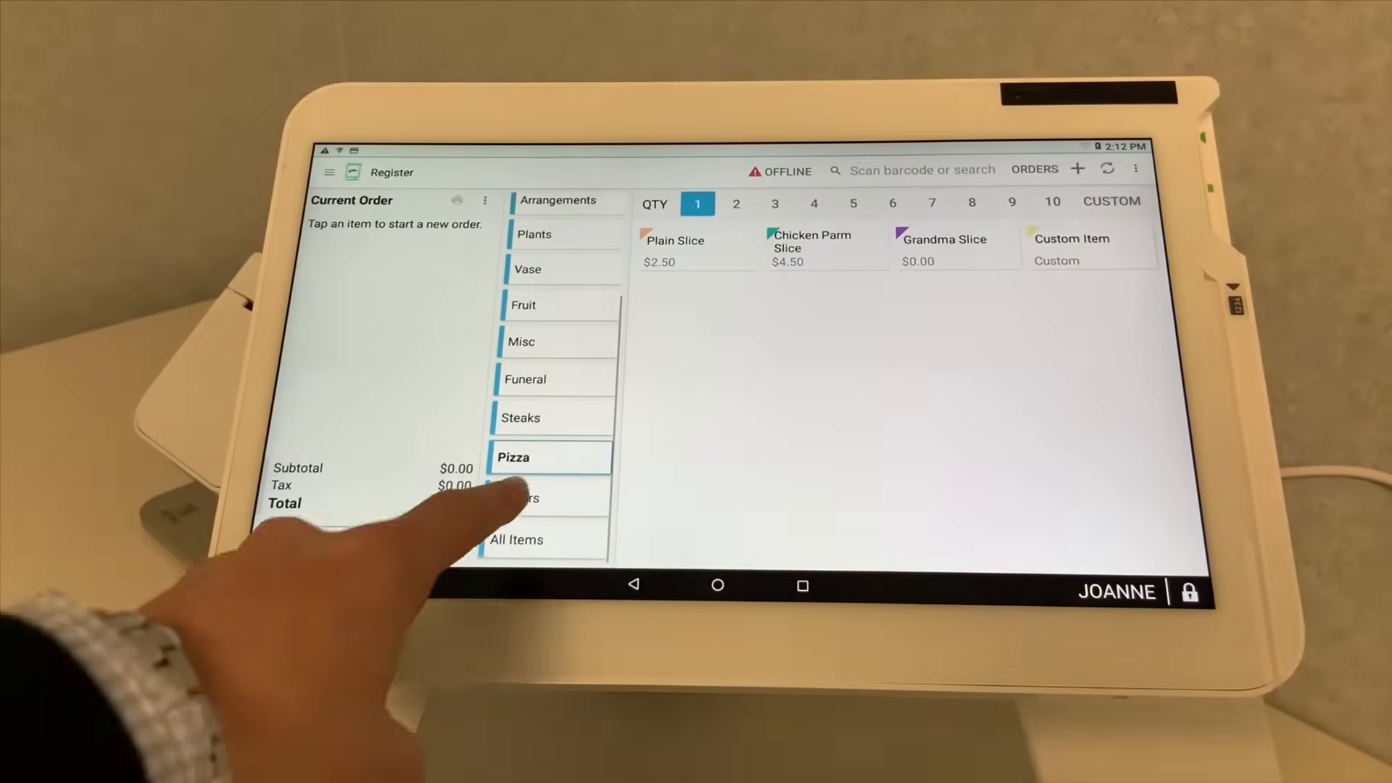
click(525, 497)
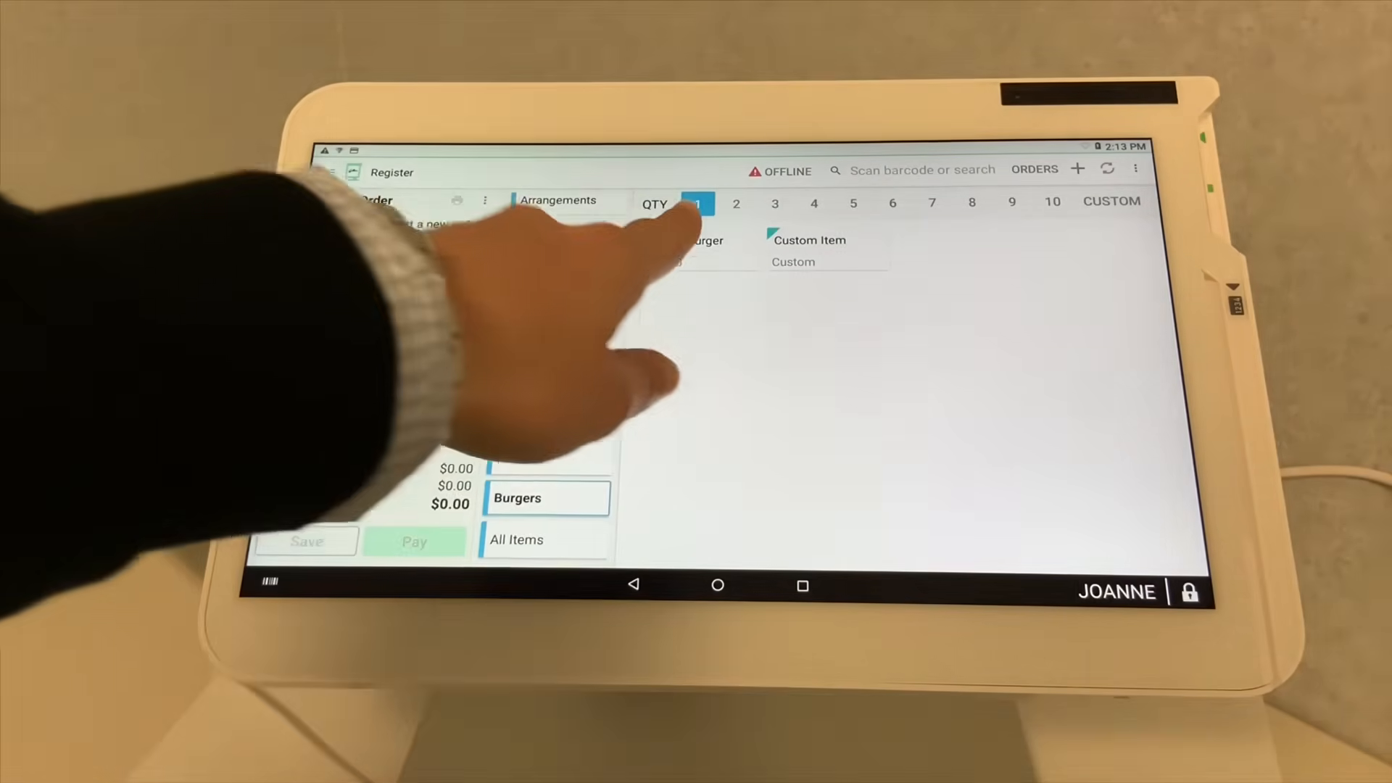
click(702, 239)
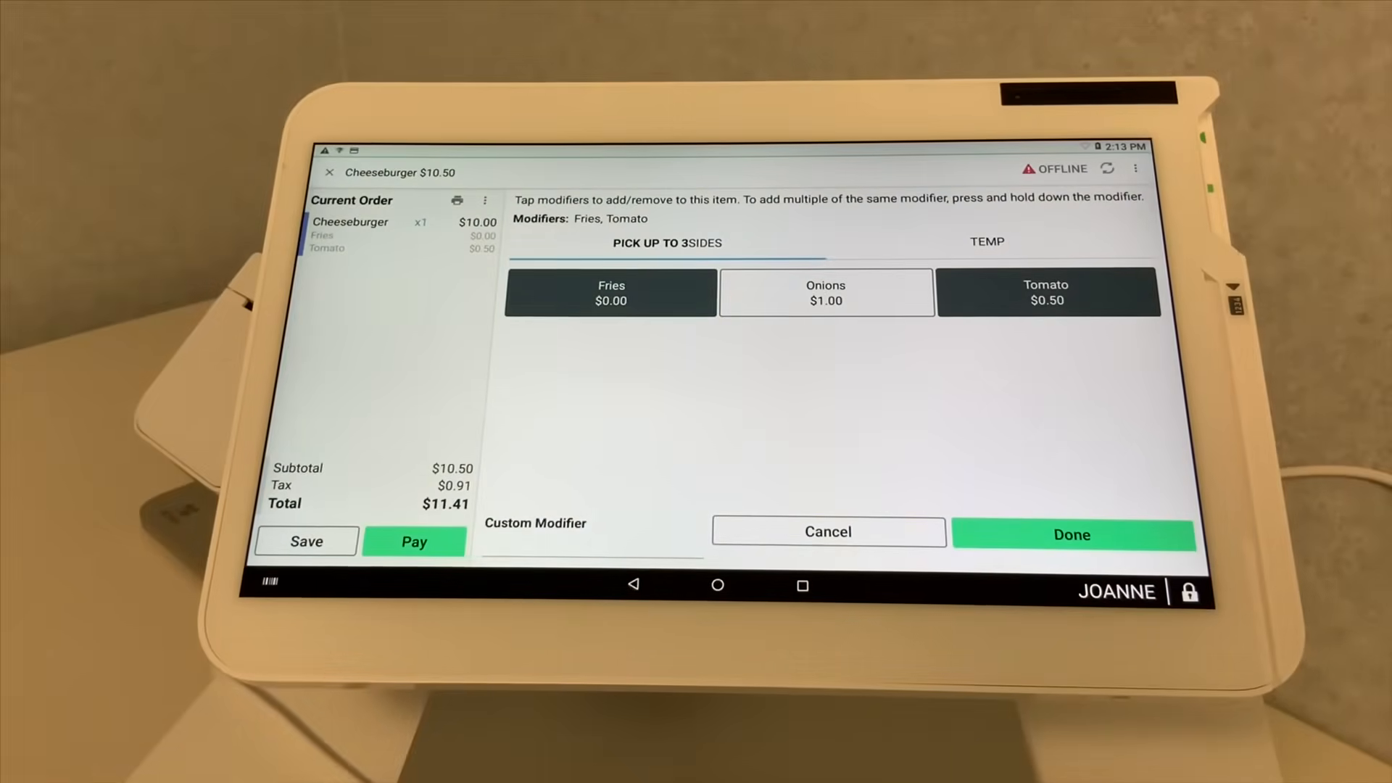
Choose Med Rare from the Temp choices and finish the Cheeseburger's modifiers, total $11.41
click(986, 242)
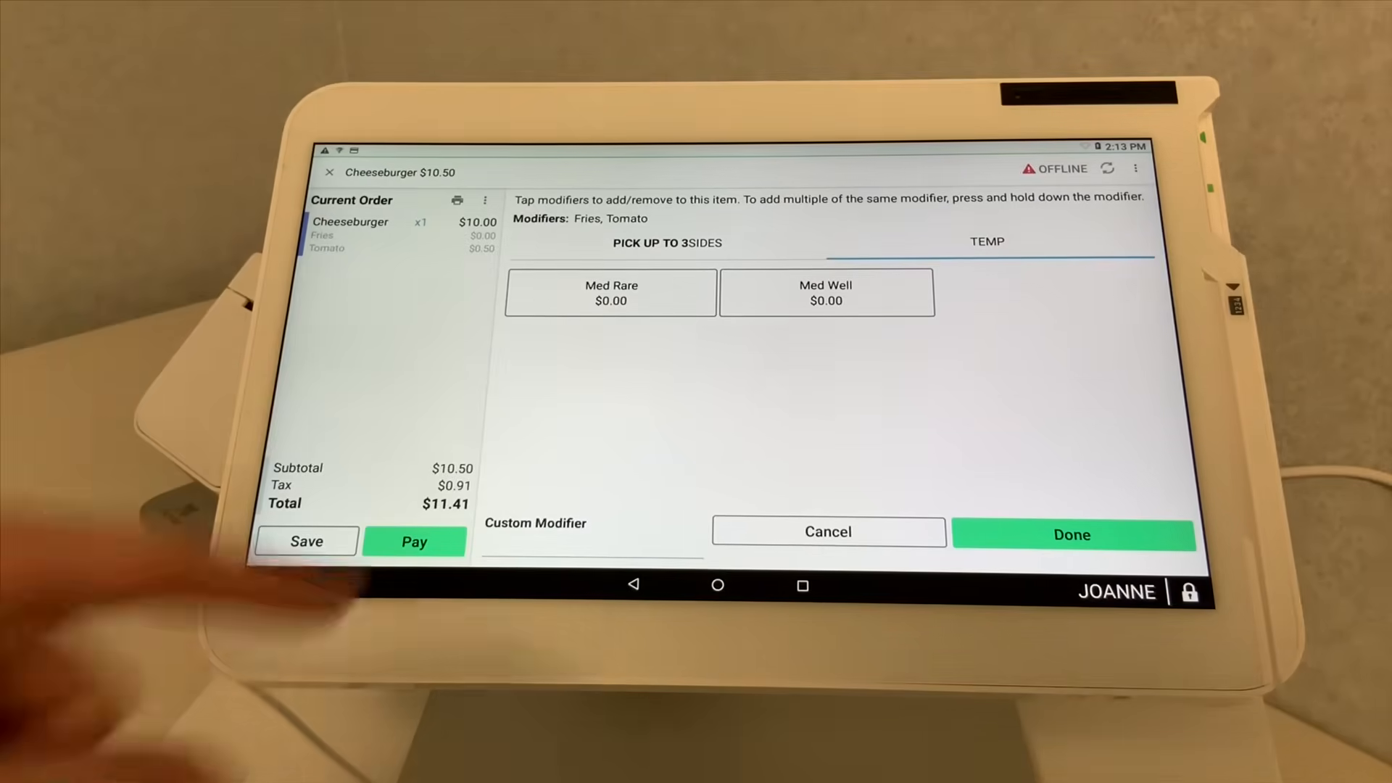
click(610, 292)
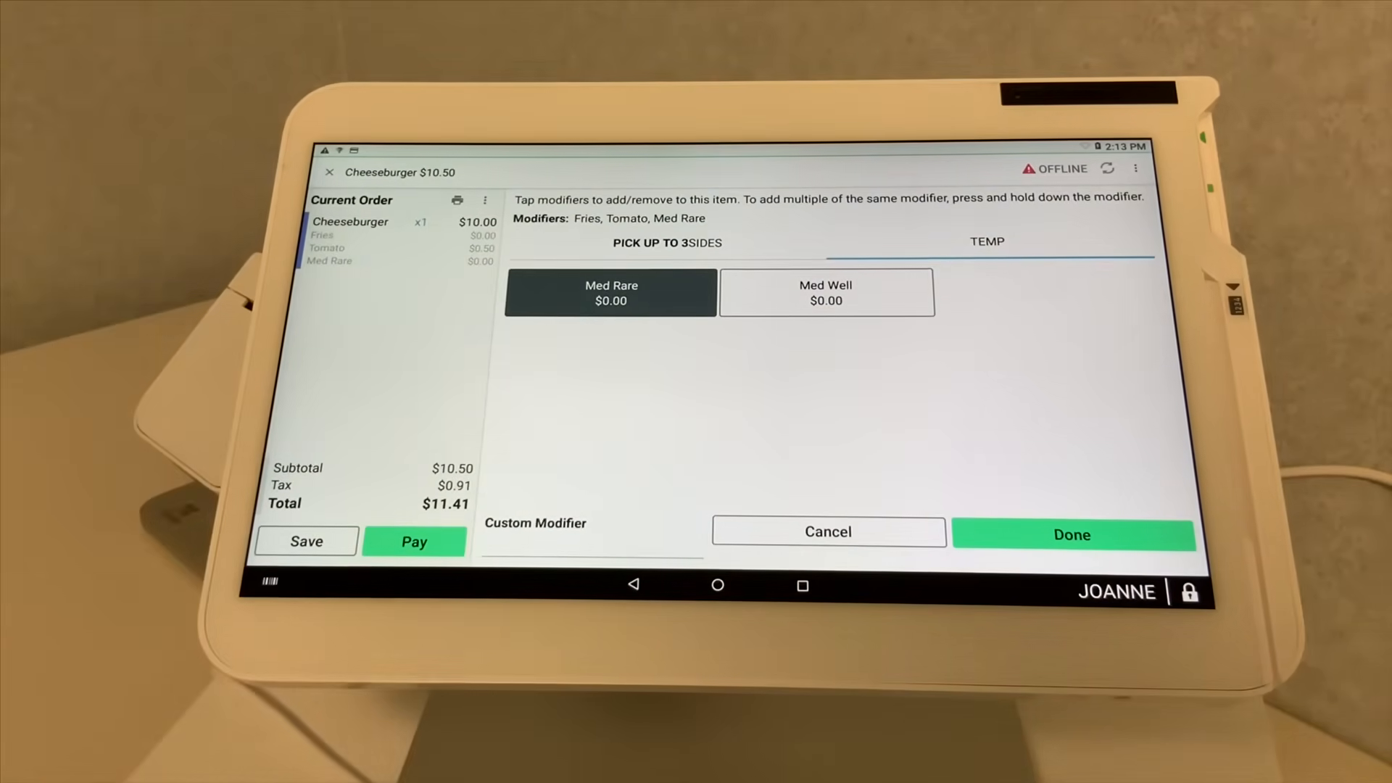
click(1071, 535)
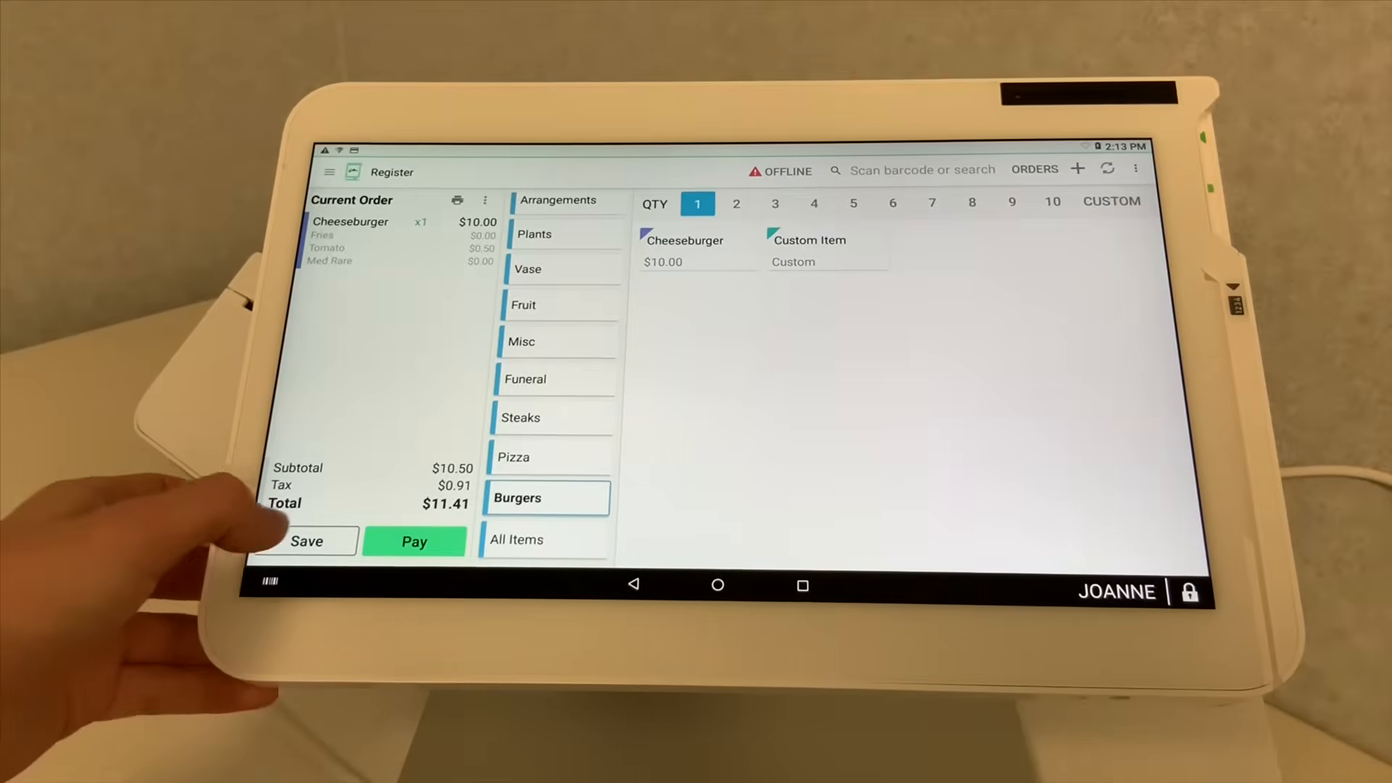
Save the Cheeseburger order and bring up the payment screen for the $7.60 order
click(307, 541)
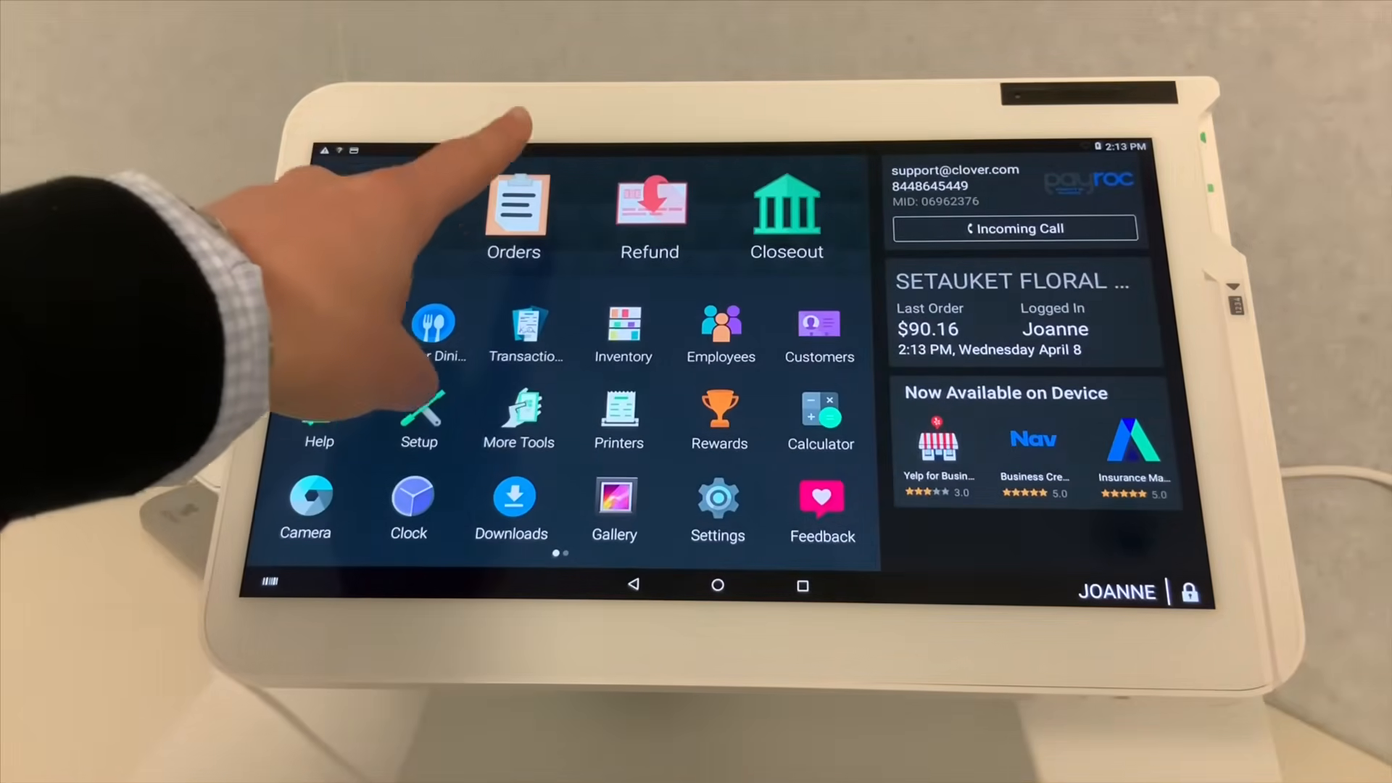
click(513, 205)
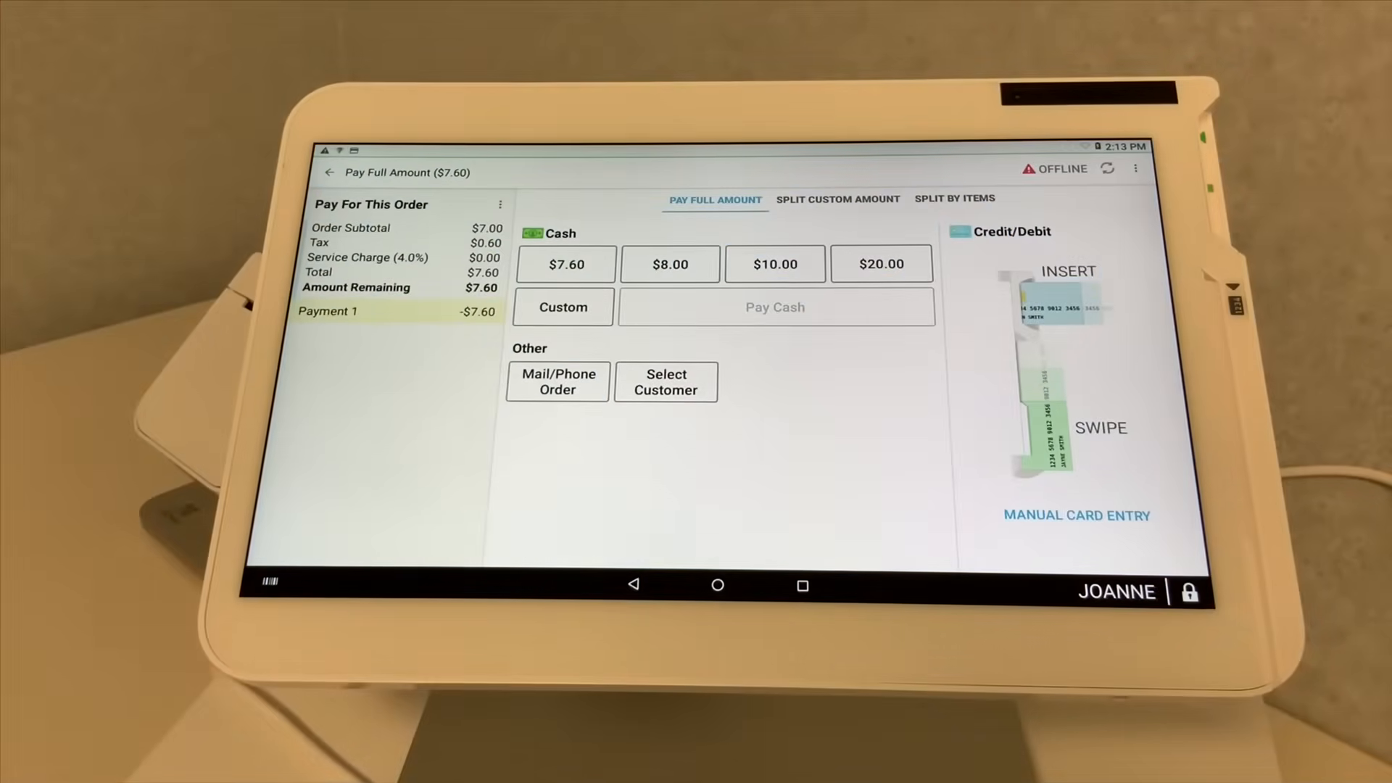